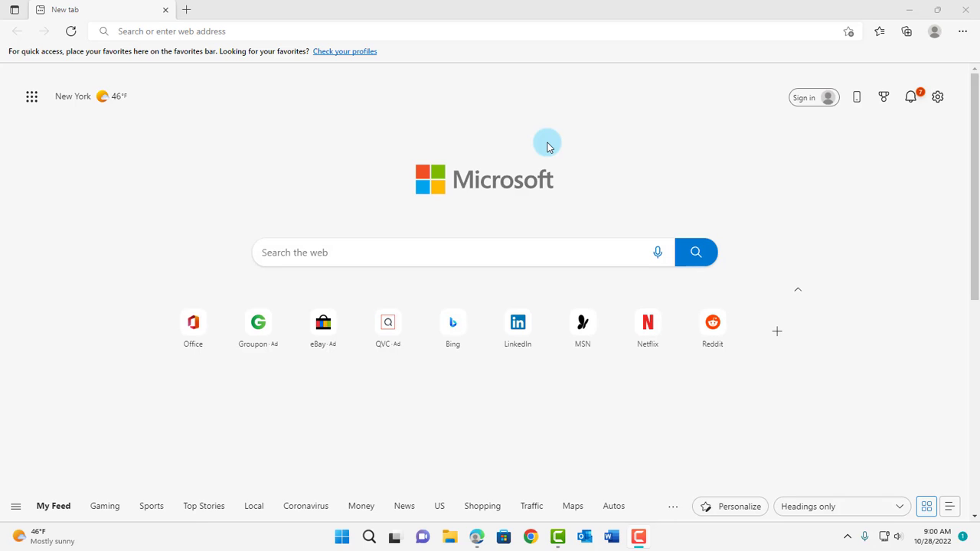
mouse_move(655, 80)
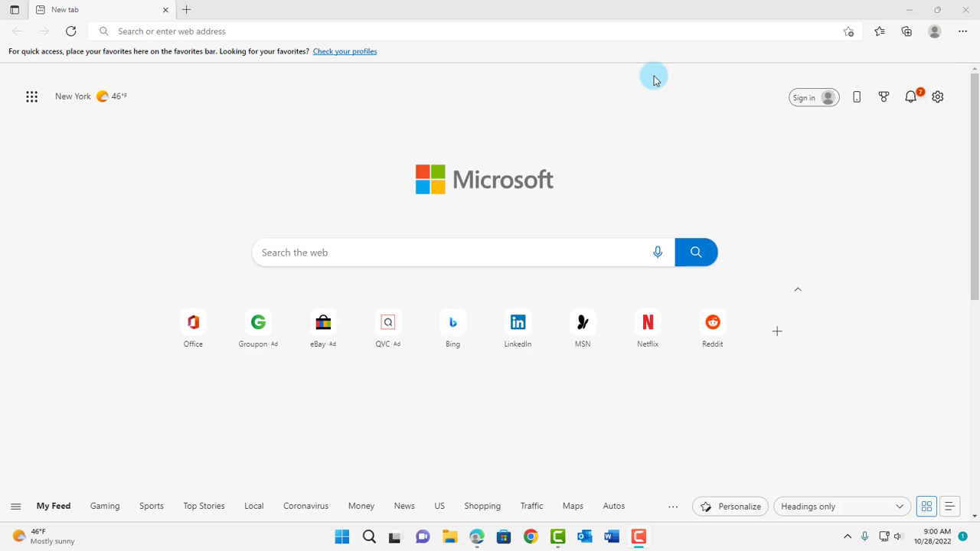
mouse_move(969, 31)
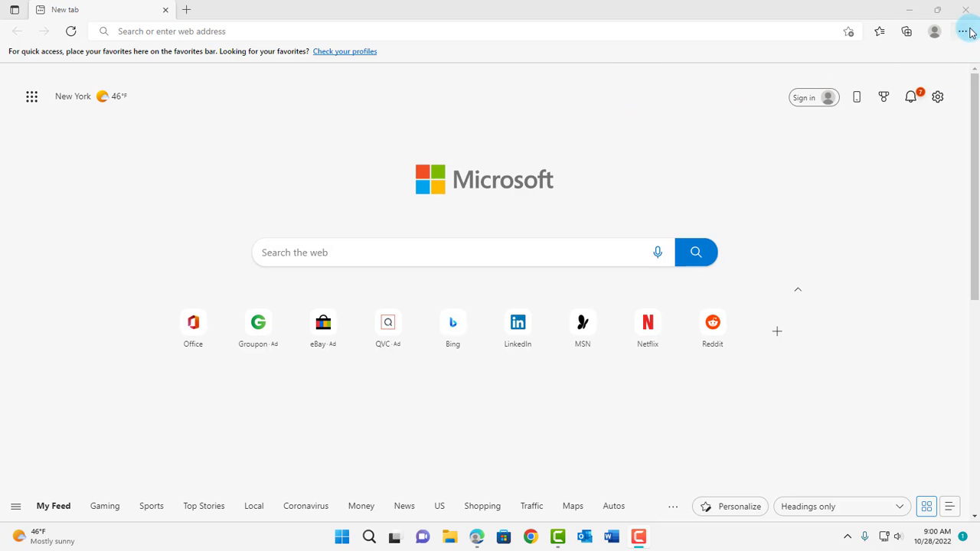
Bring up Edge's Settings and more menu from the new tab page.
click(966, 31)
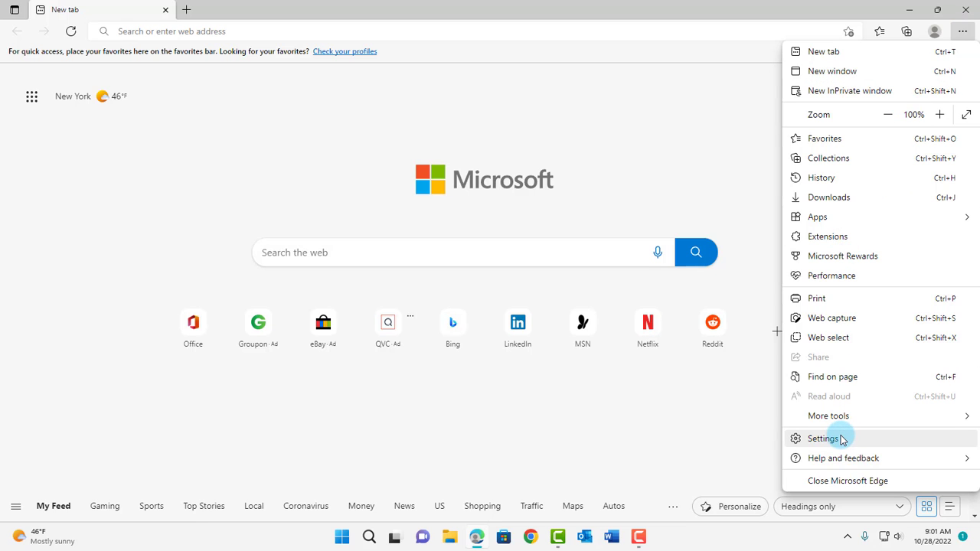
In Start, home, and new tabs settings, set startup to open specific pages and add google.com.
click(825, 438)
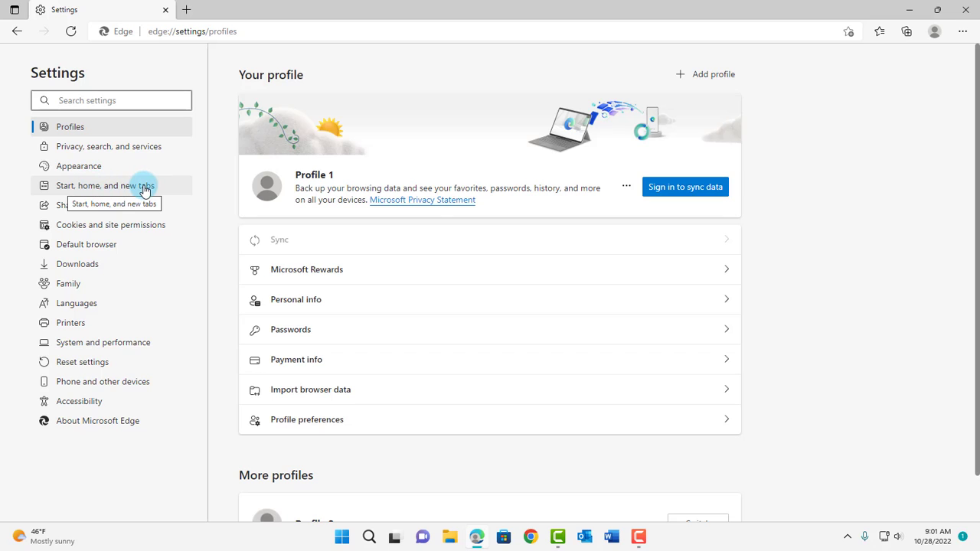
click(104, 185)
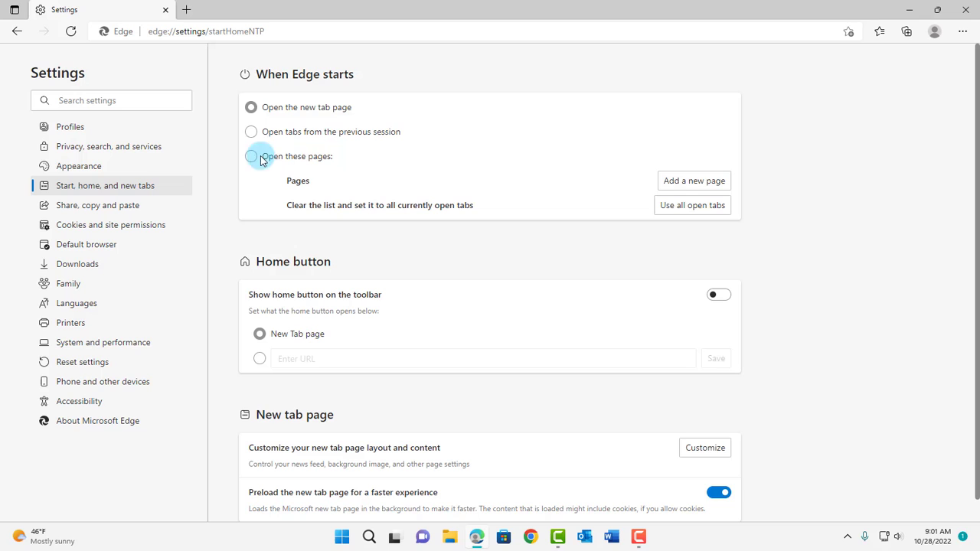
click(251, 157)
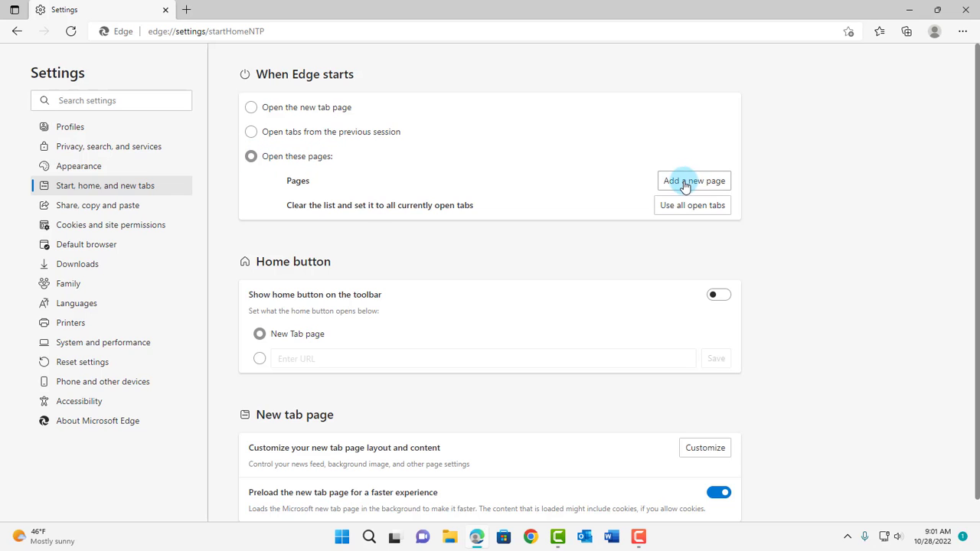
click(692, 180)
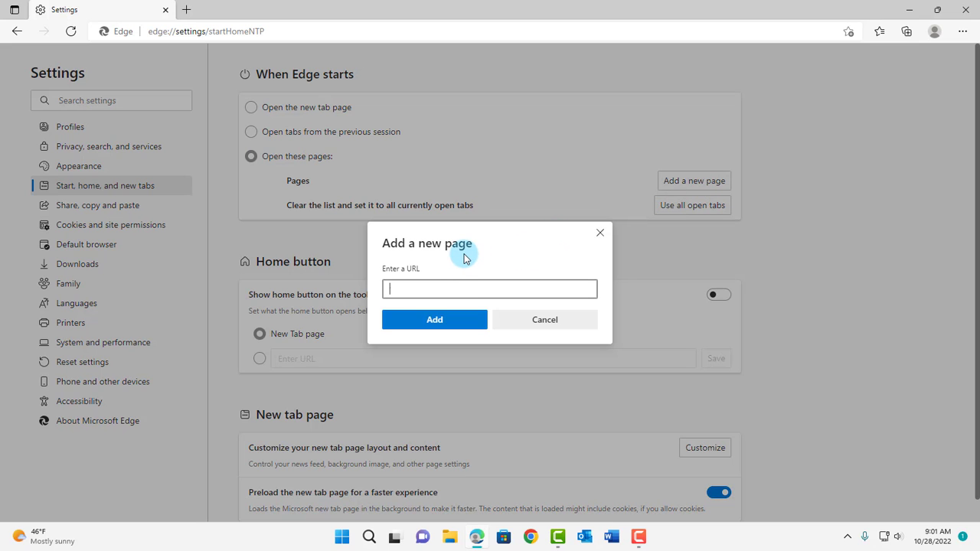
click(435, 320)
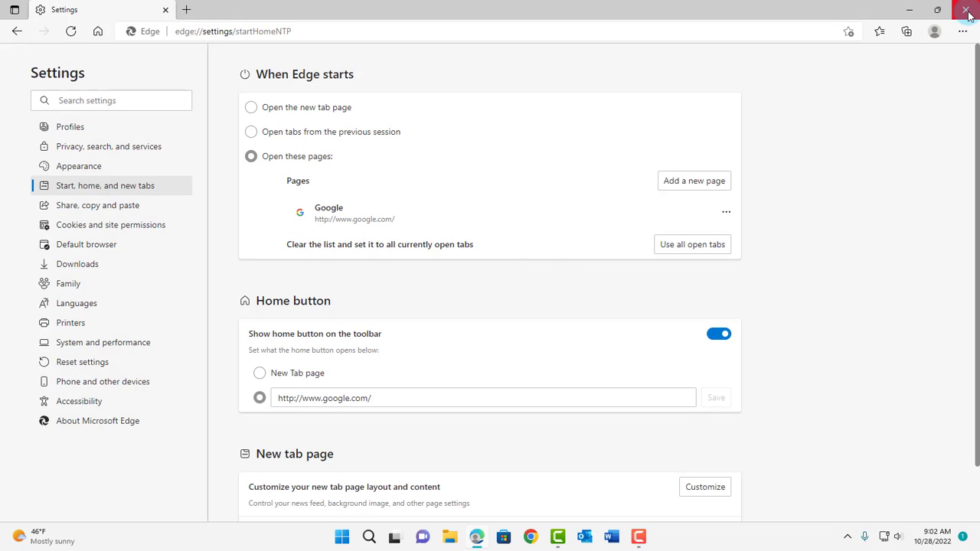
click(968, 14)
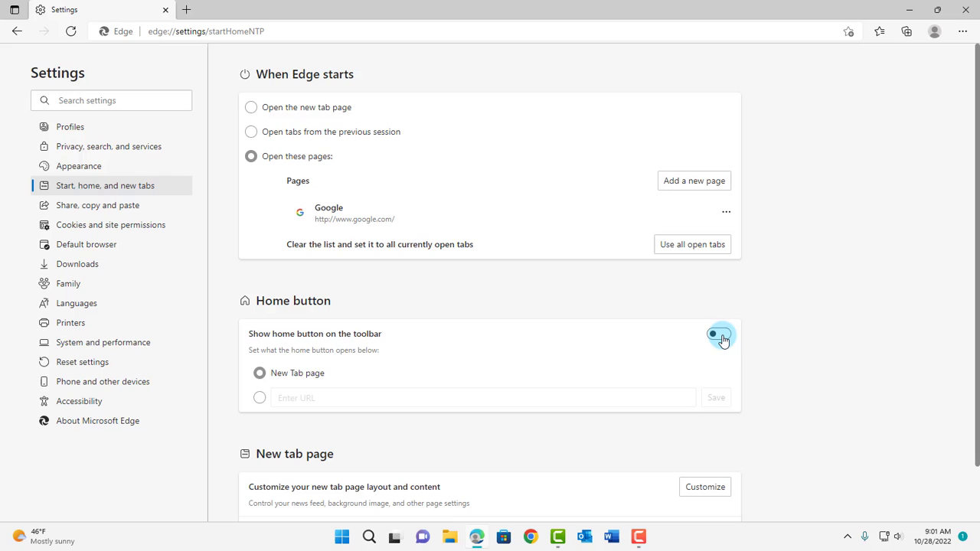
click(718, 334)
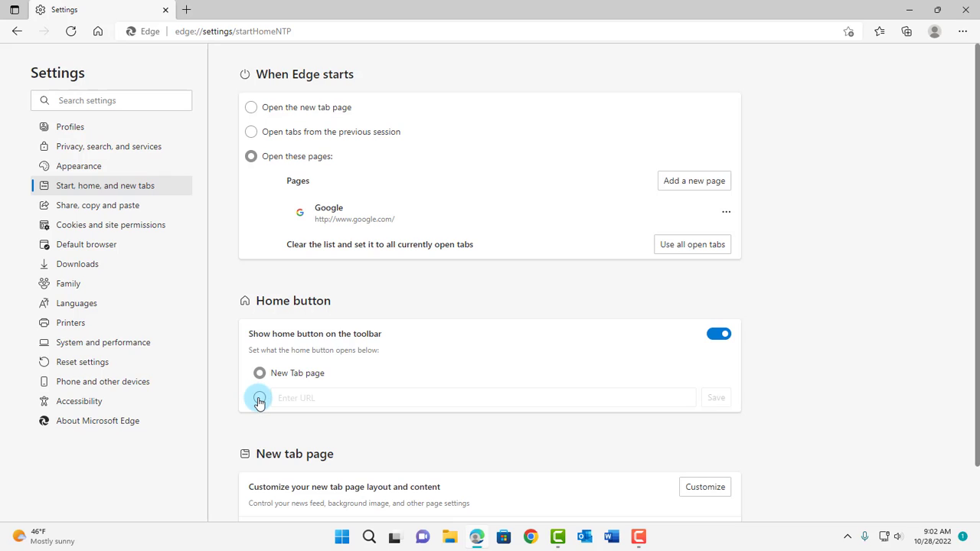
text(www.google.com)
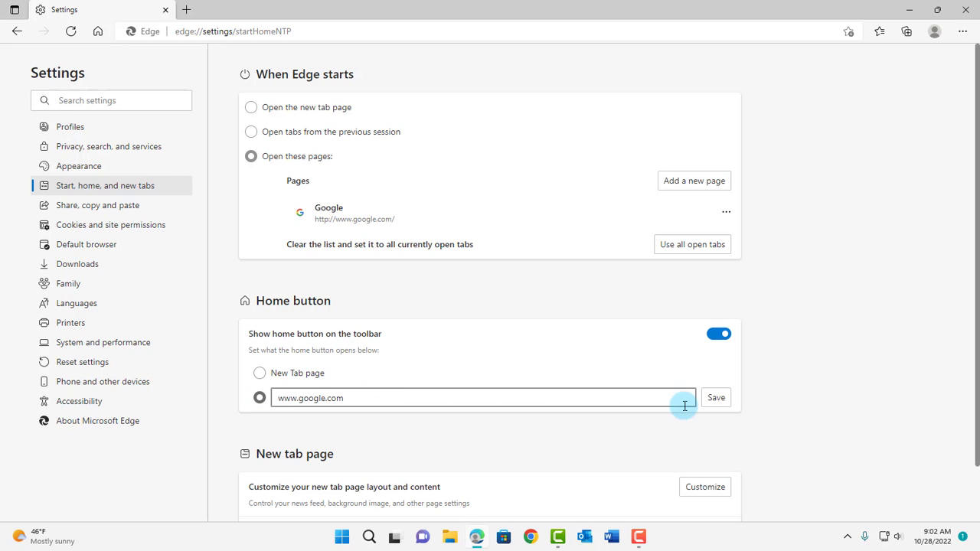
click(715, 398)
text(w)
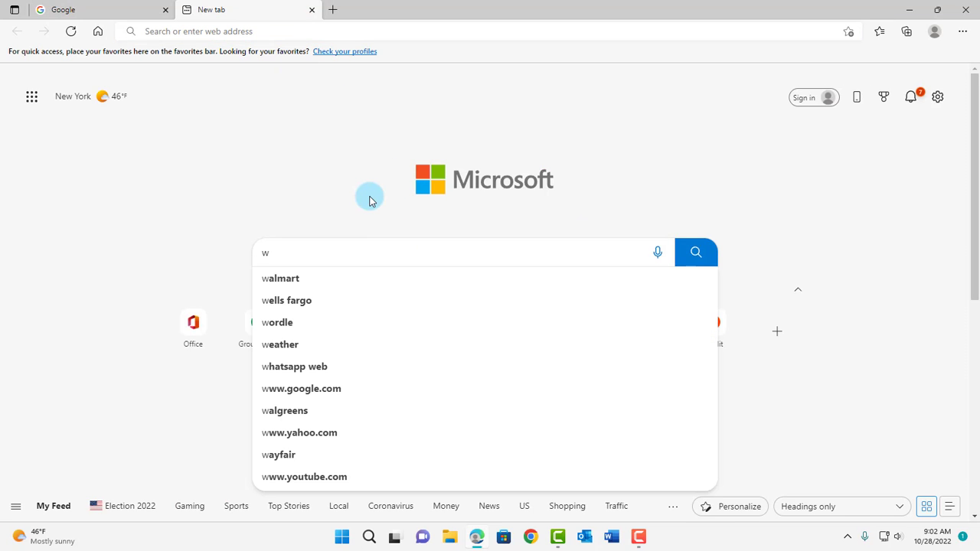
text(iki)
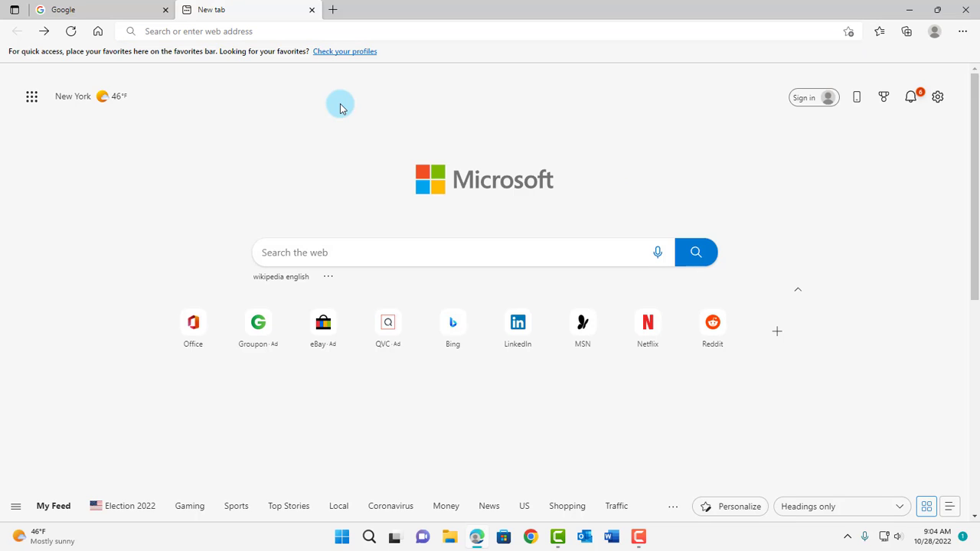
Go from Manage extensions to the Microsoft Edge Add-ons store in a new tab.
click(962, 30)
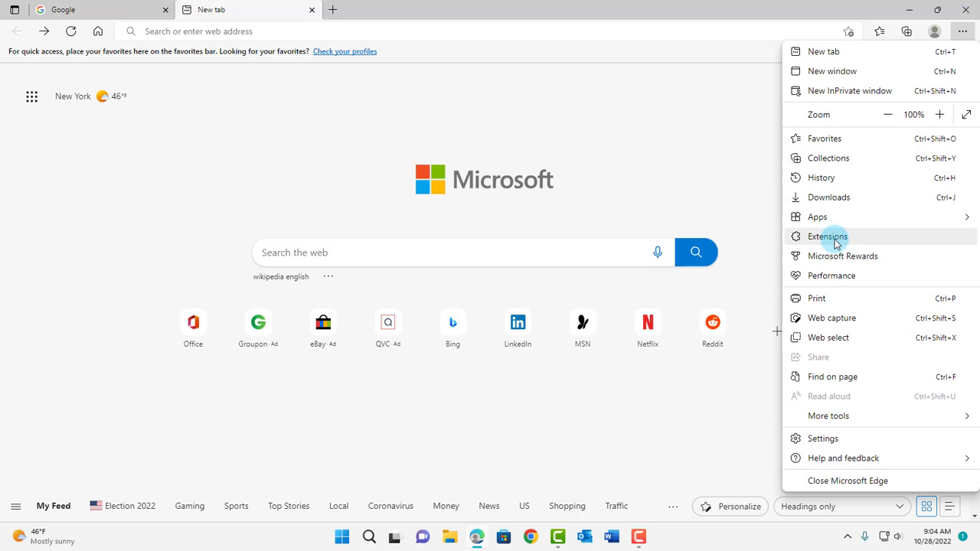
click(827, 236)
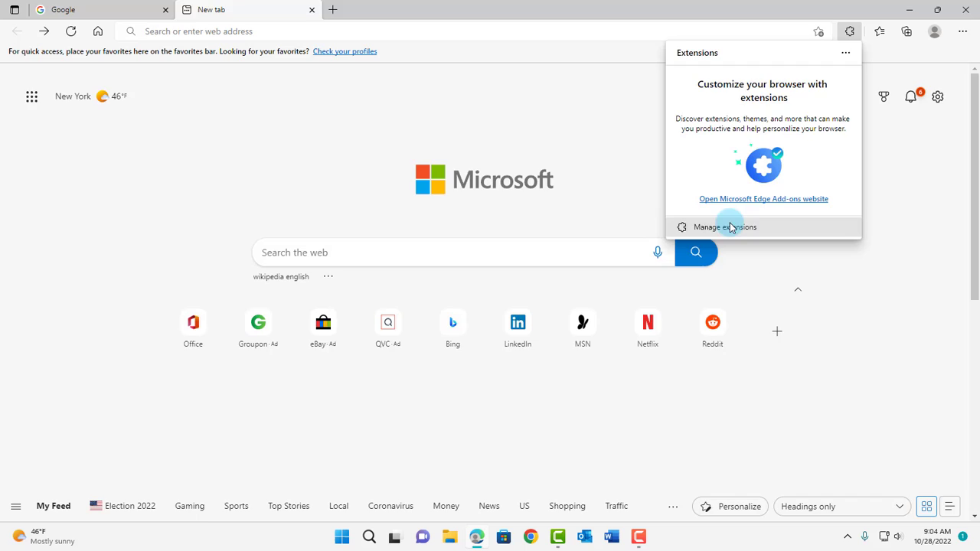
click(724, 226)
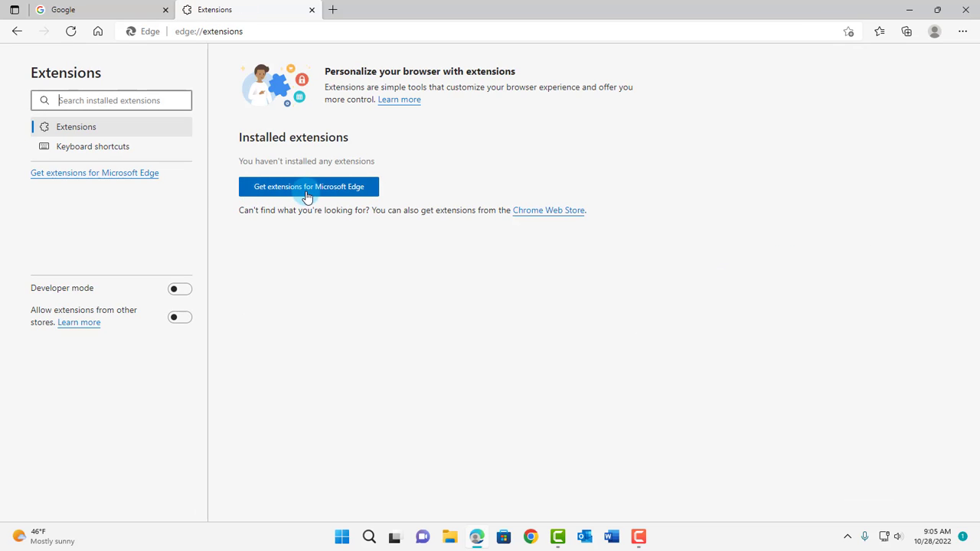
click(309, 187)
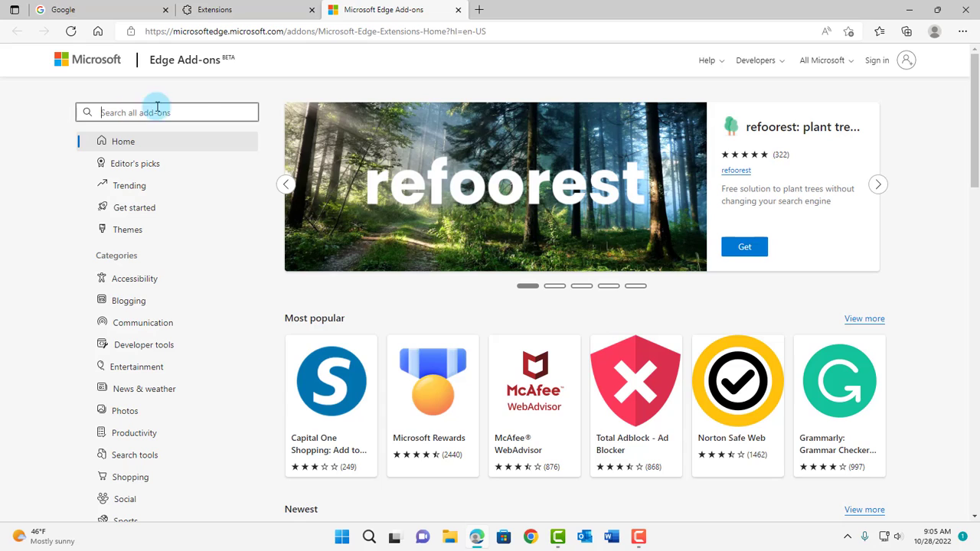
Search the store for 'new google tab' and install the New Google Tab extension.
text(new google tab)
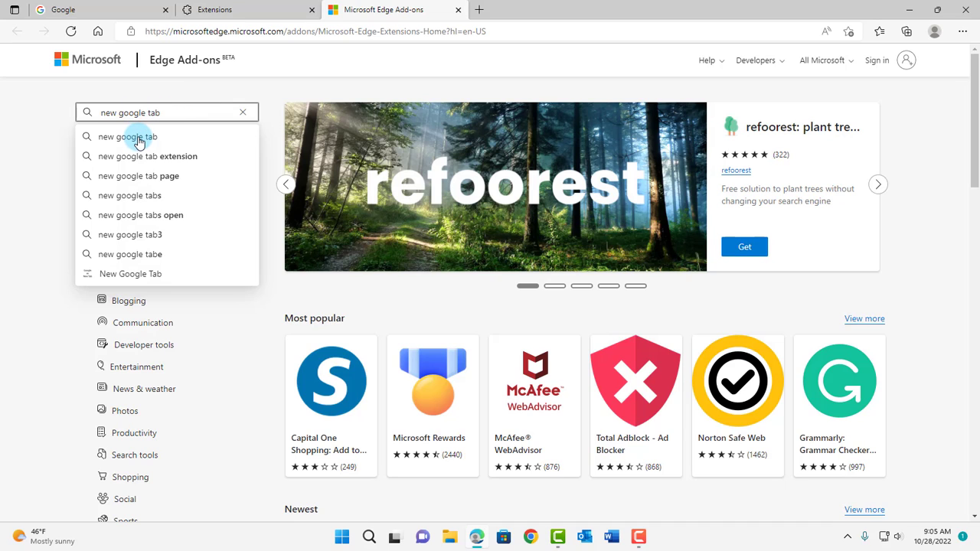
click(129, 136)
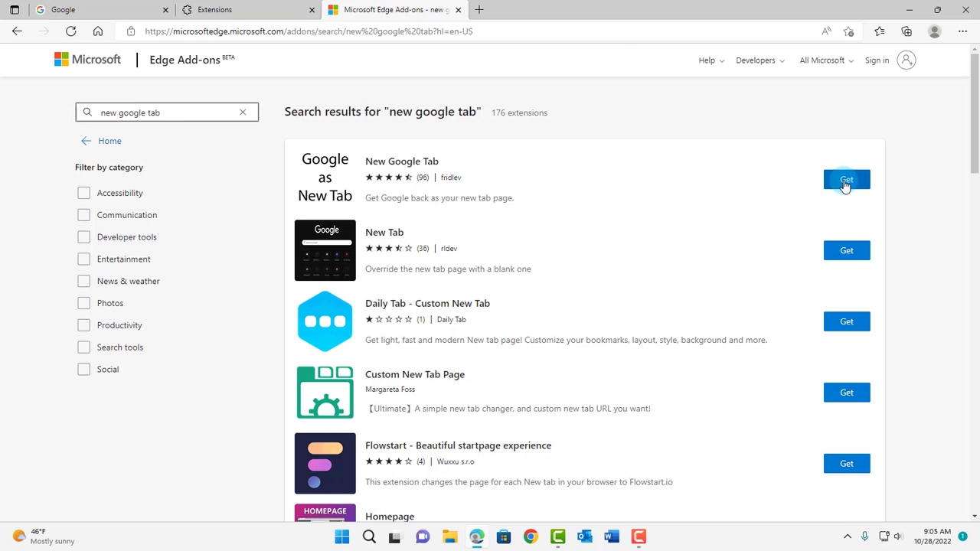
click(845, 180)
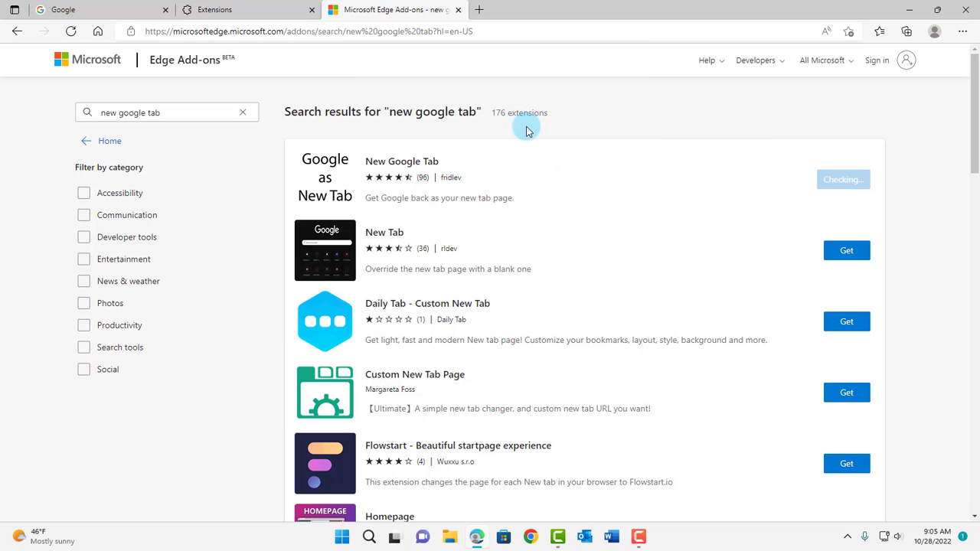
click(843, 179)
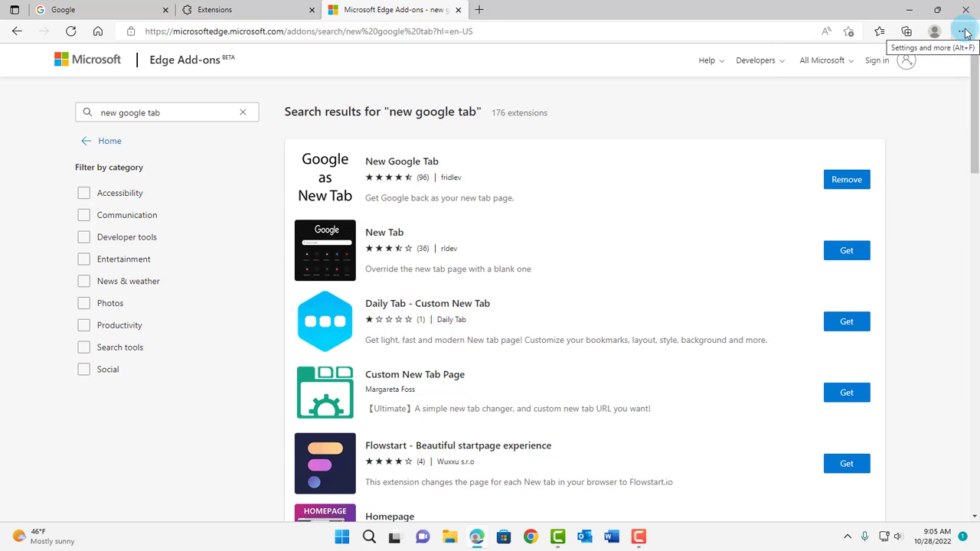
On the extensions management page, switch the New Google Tab extension on.
click(963, 31)
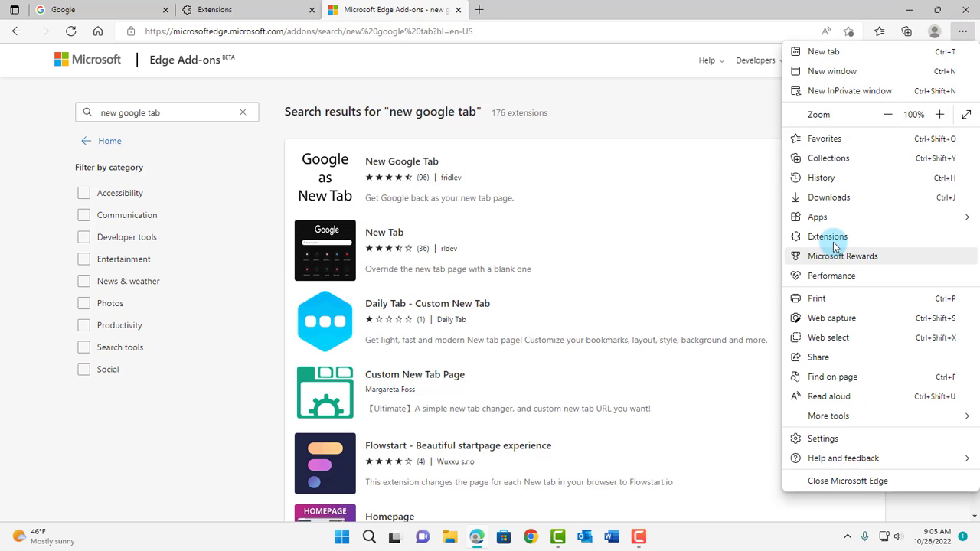
click(849, 31)
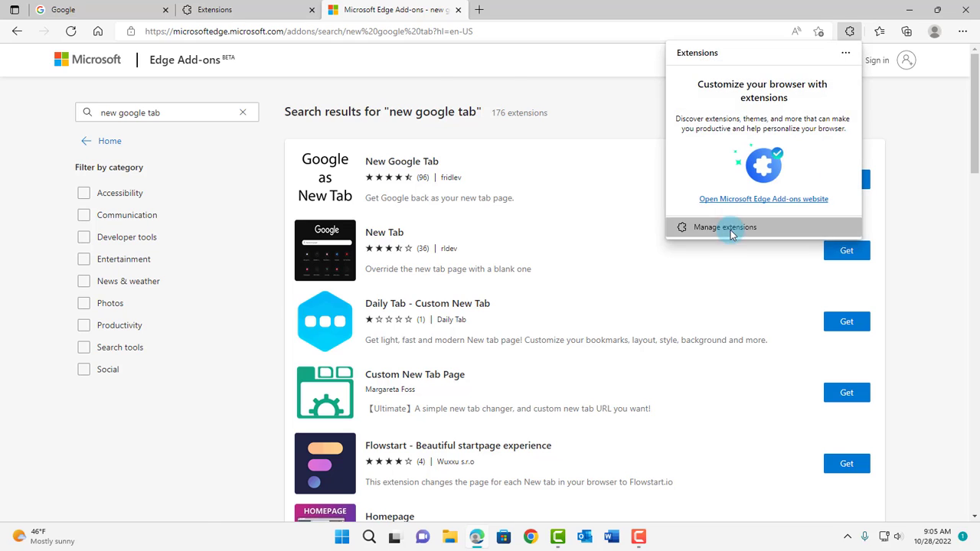
click(725, 226)
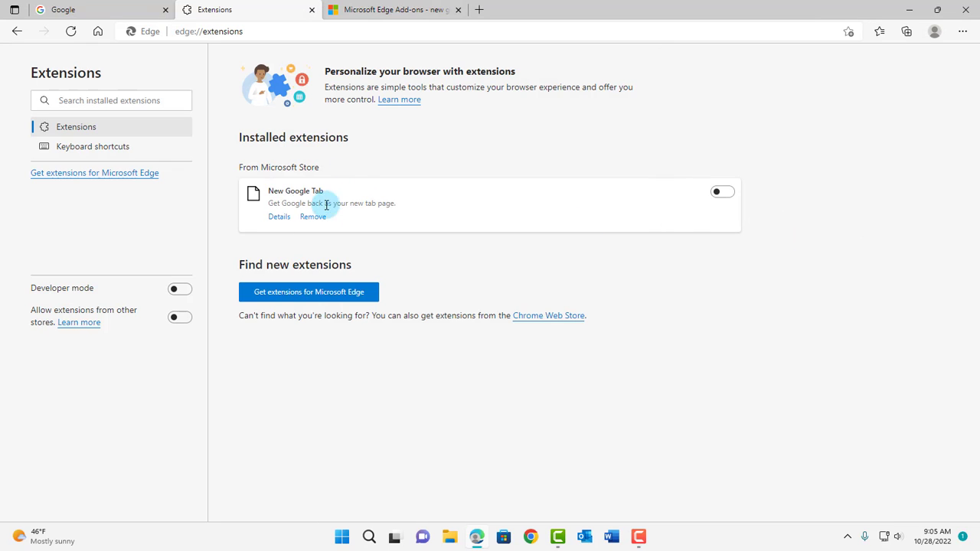
mouse_move(716, 176)
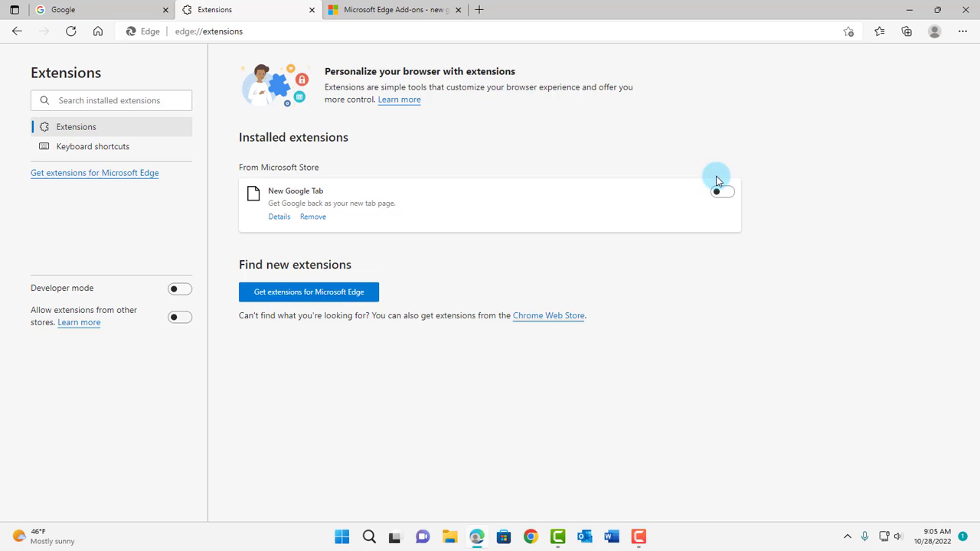
click(723, 192)
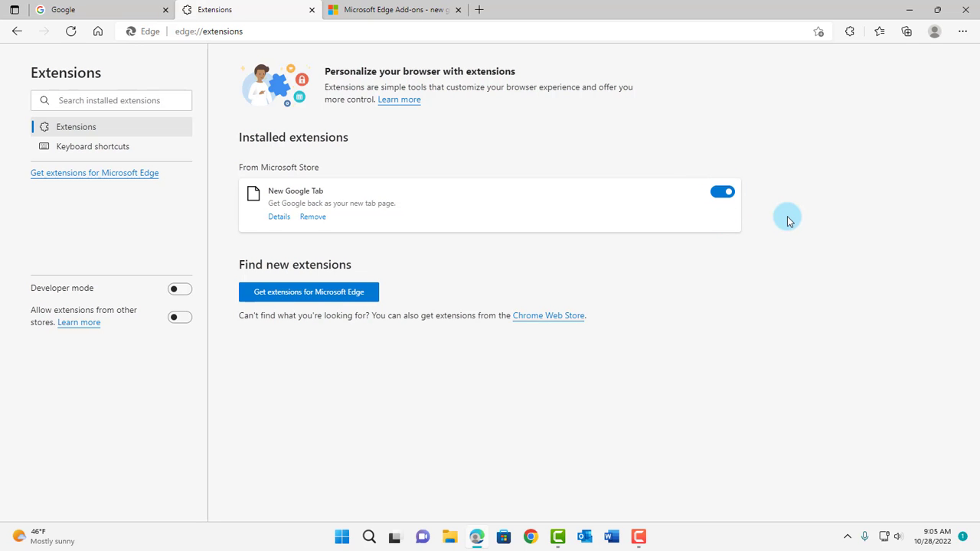
mouse_move(965, 31)
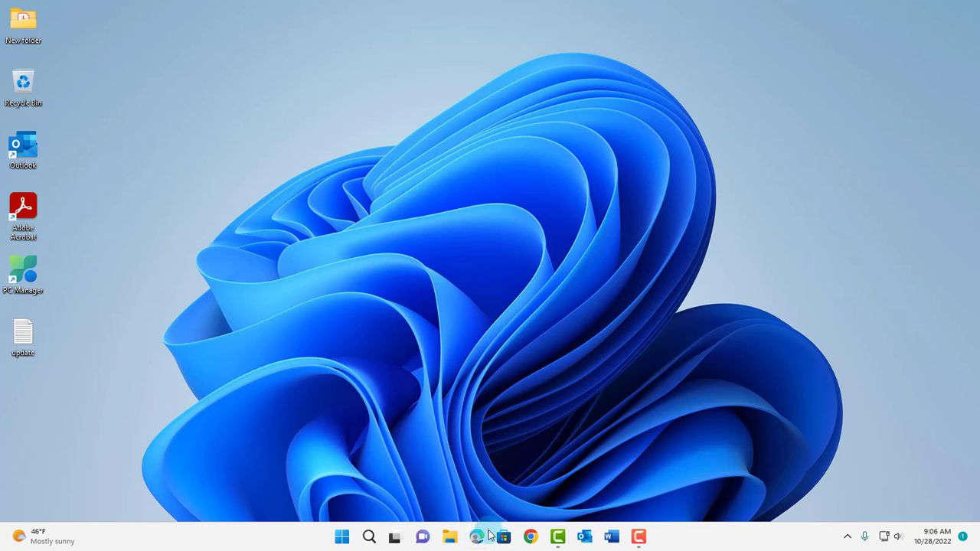
Relaunch Edge from the taskbar and open new tabs to confirm each shows Google.
click(476, 536)
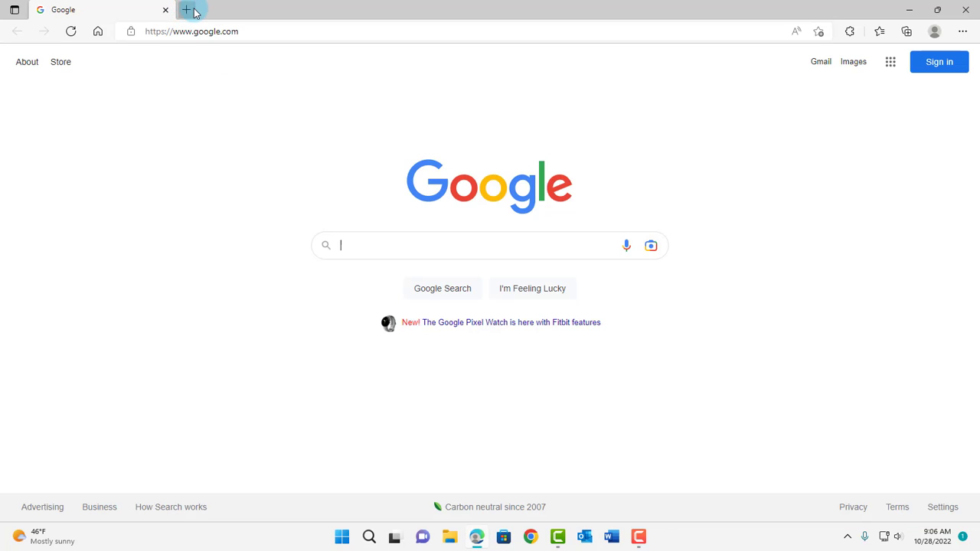
click(187, 10)
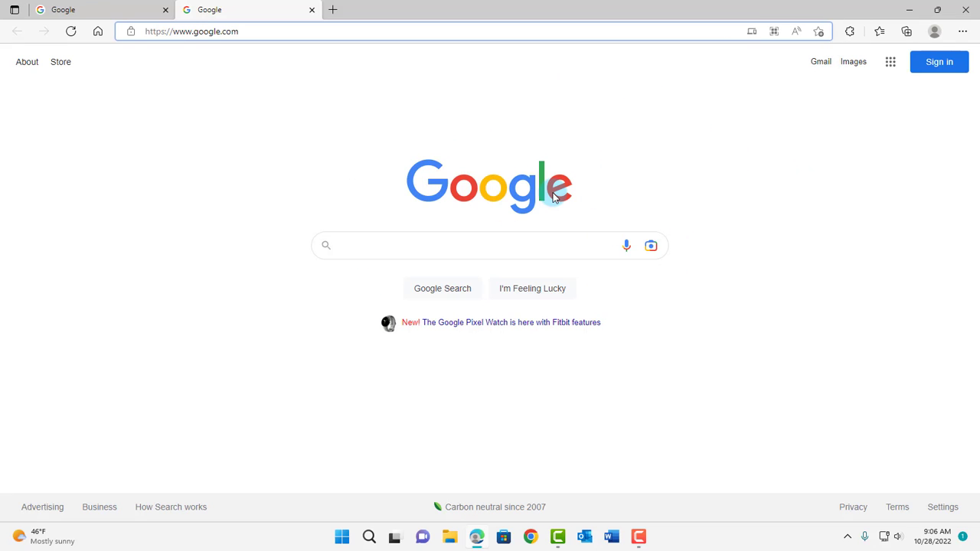
mouse_move(333, 9)
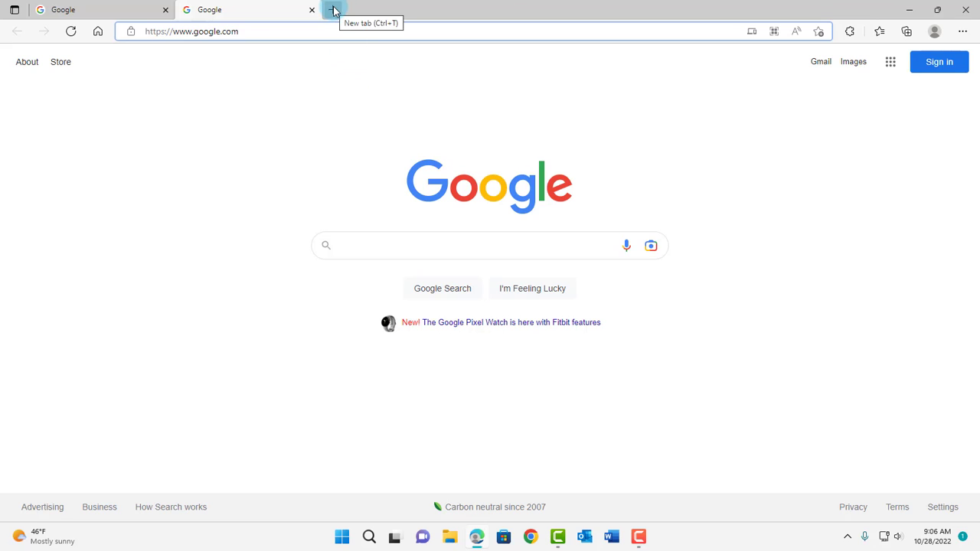
click(333, 9)
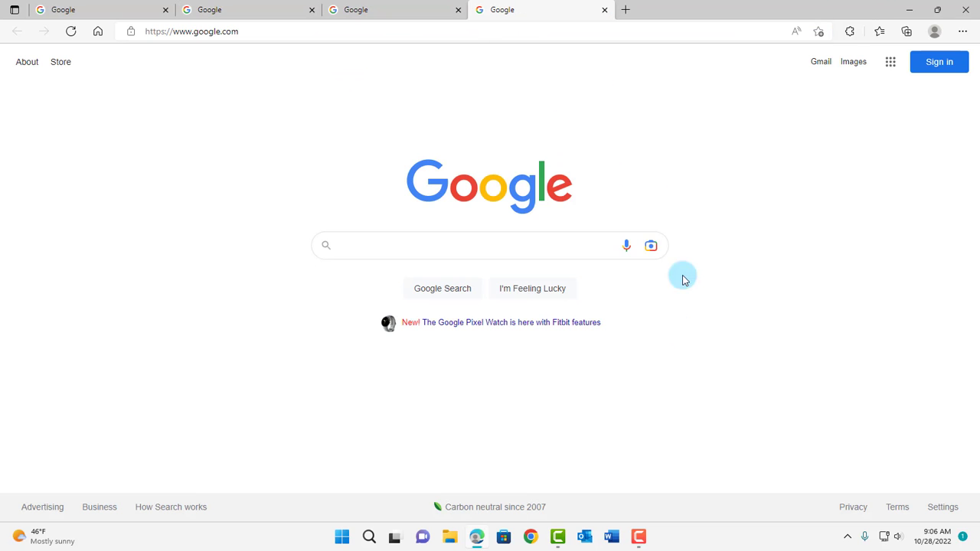
mouse_move(574, 180)
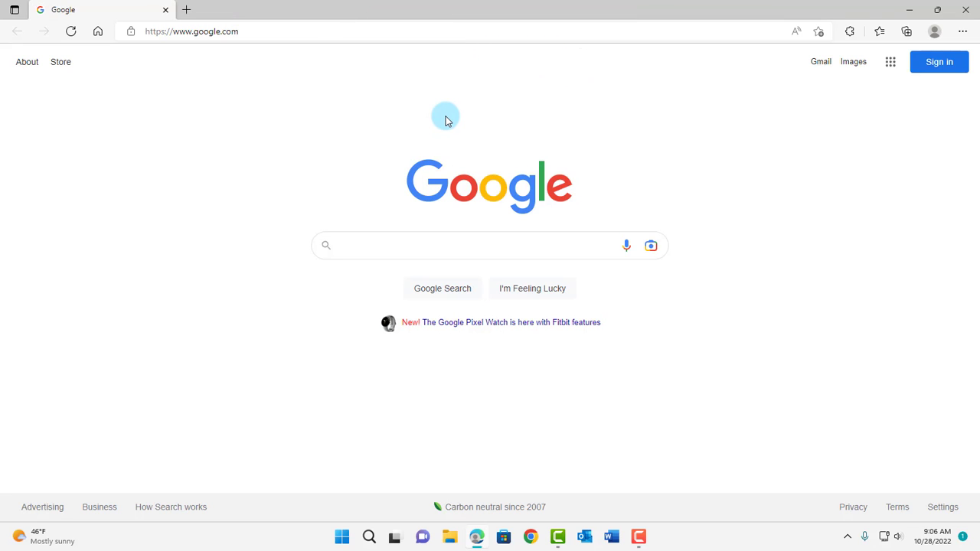
Navigate Edge Settings to the Reset settings section.
click(964, 31)
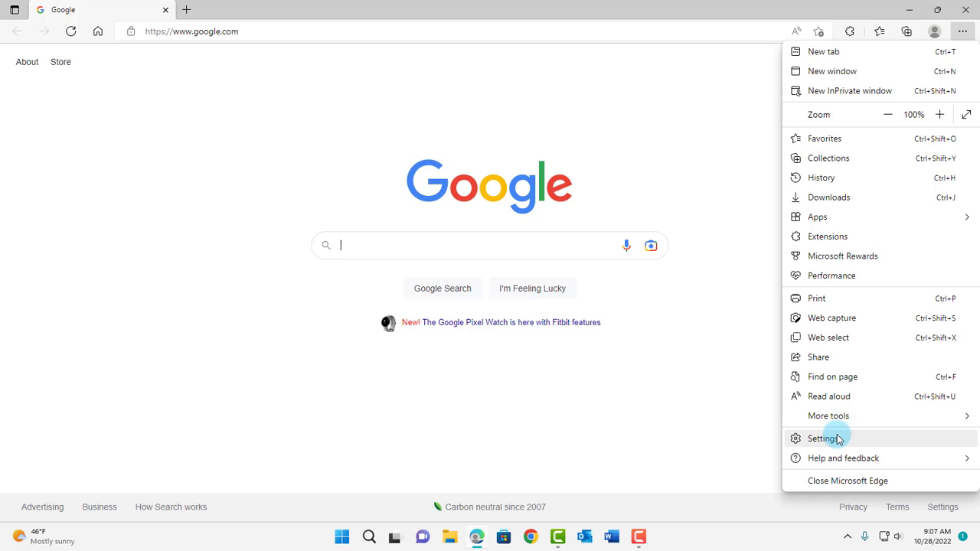
click(824, 438)
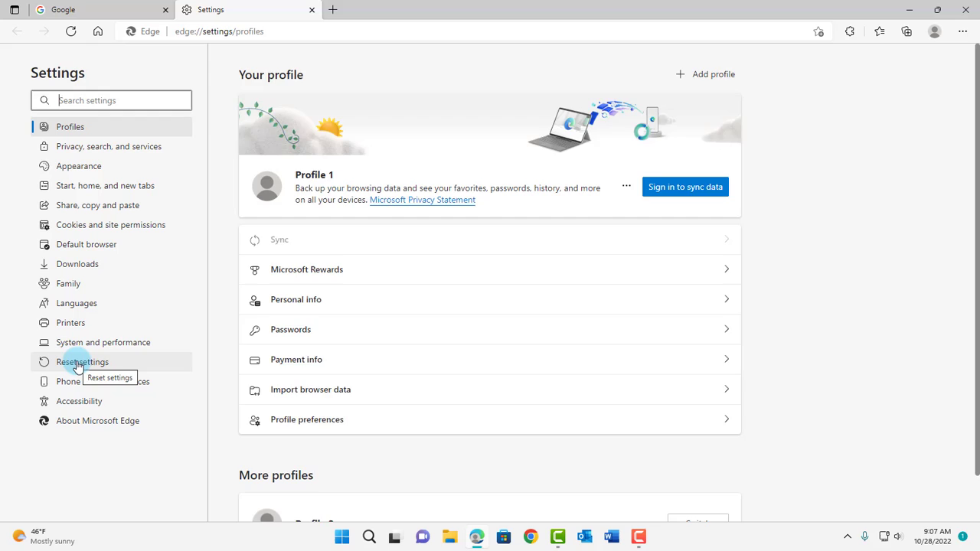
click(83, 361)
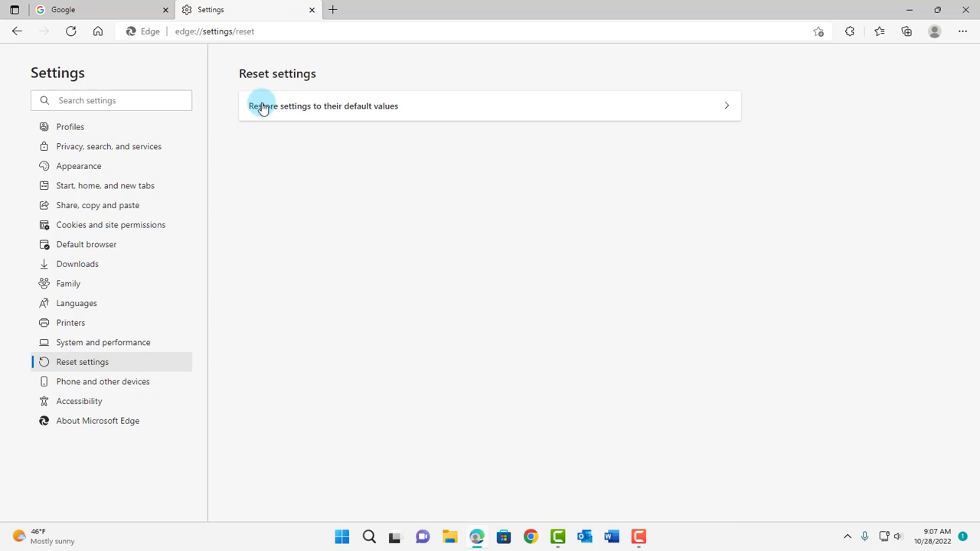
mouse_move(364, 113)
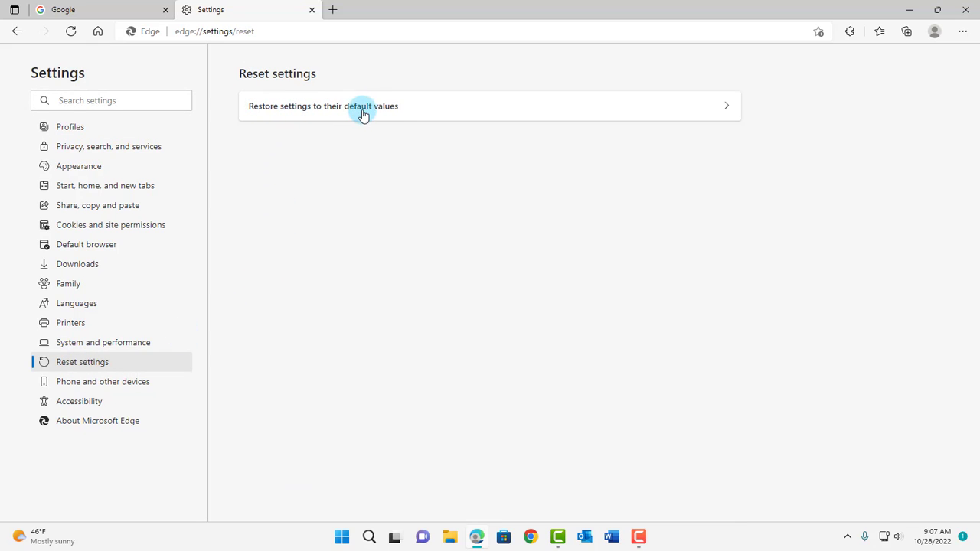
mouse_move(397, 107)
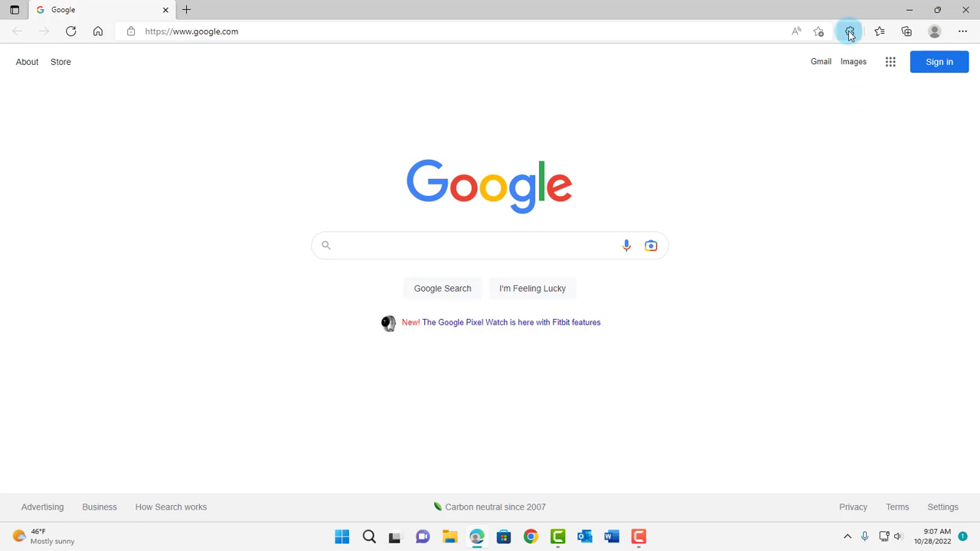
From the Extensions toolbar list, show New Google Tab's options including Remove from Microsoft Edge.
click(849, 30)
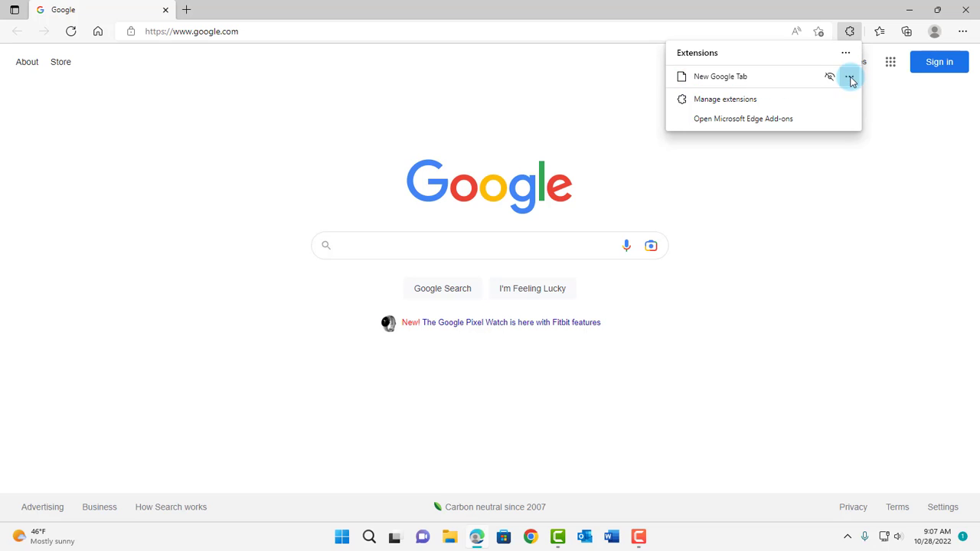
click(849, 76)
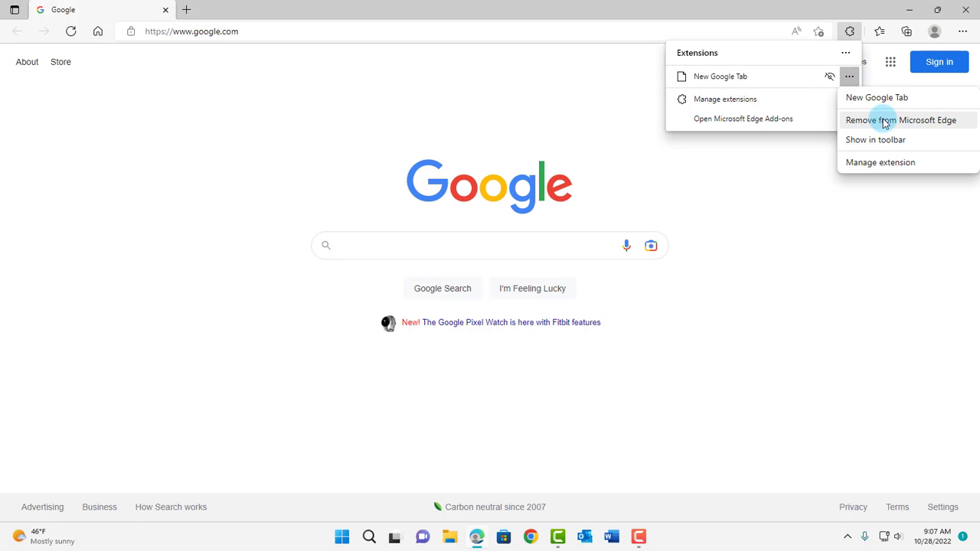